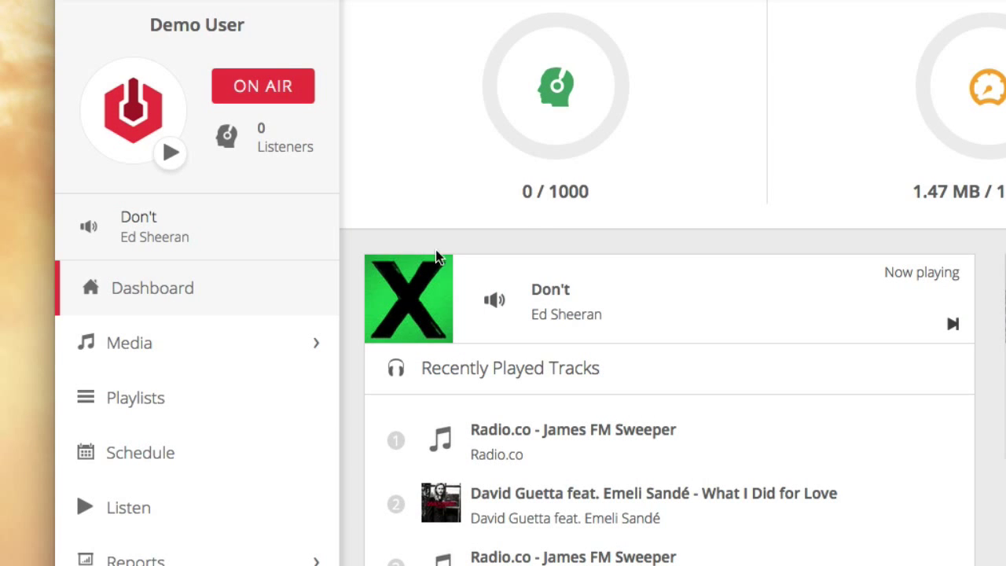
- Show the station's Playlists page listing the empty Default playlist
left_click(135, 396)
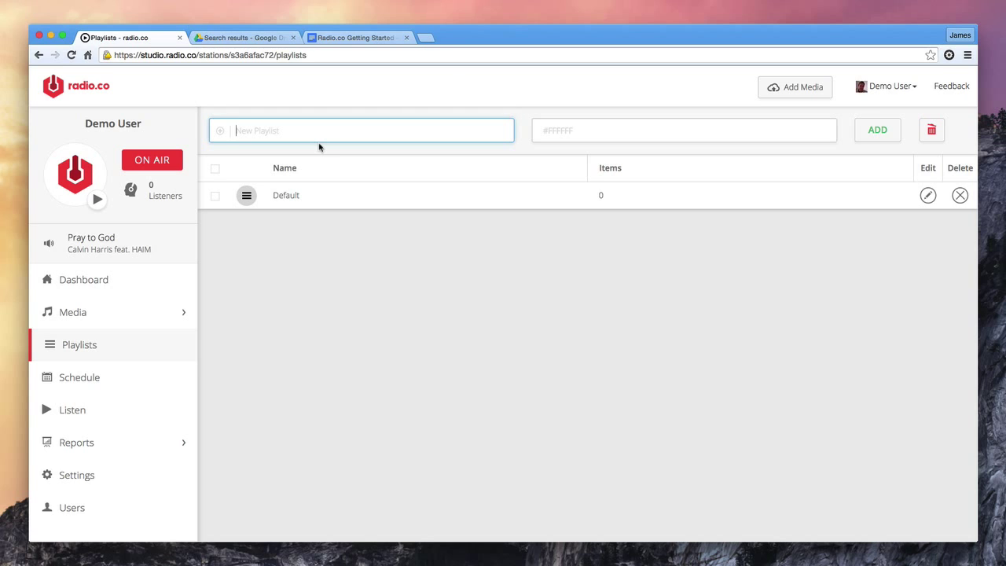
- Add a dark purple playlist named 'The James Show!'
type("The James Show!")
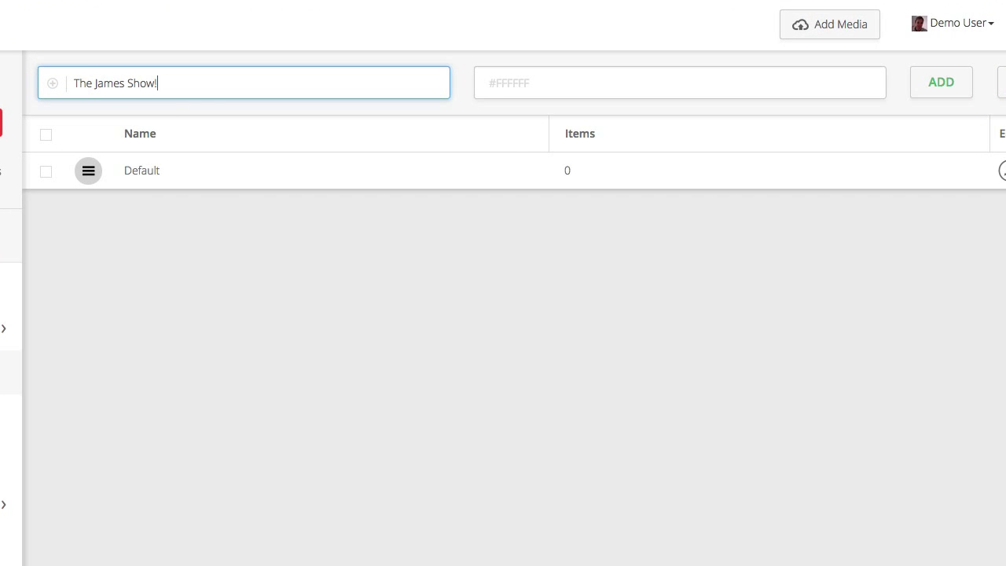
left_click(679, 82)
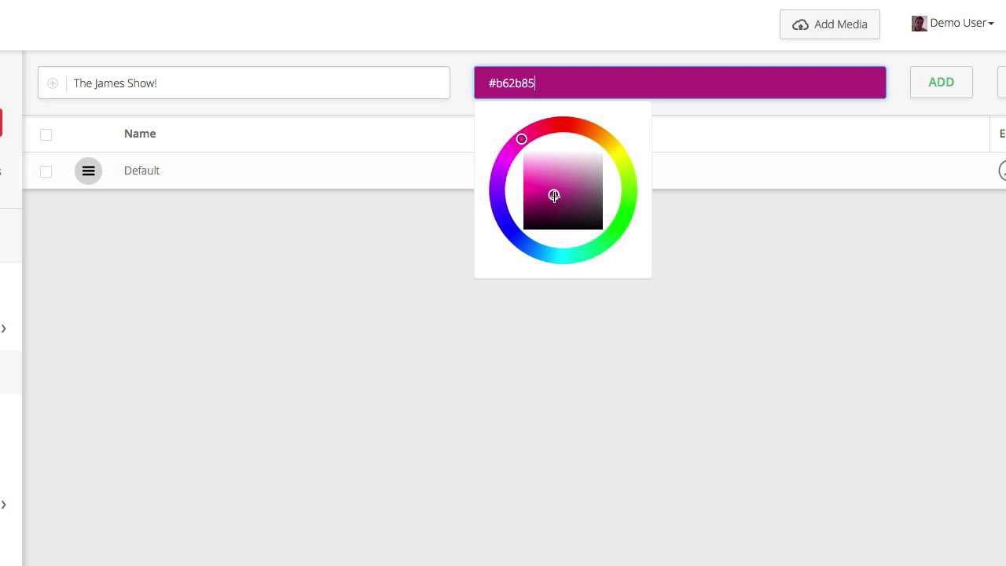
left_click(572, 208)
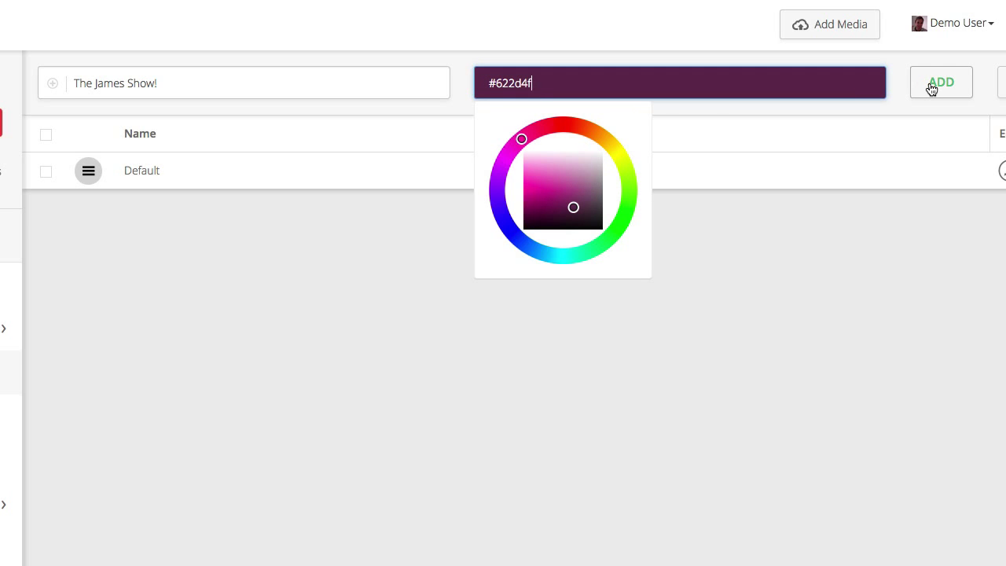
left_click(942, 82)
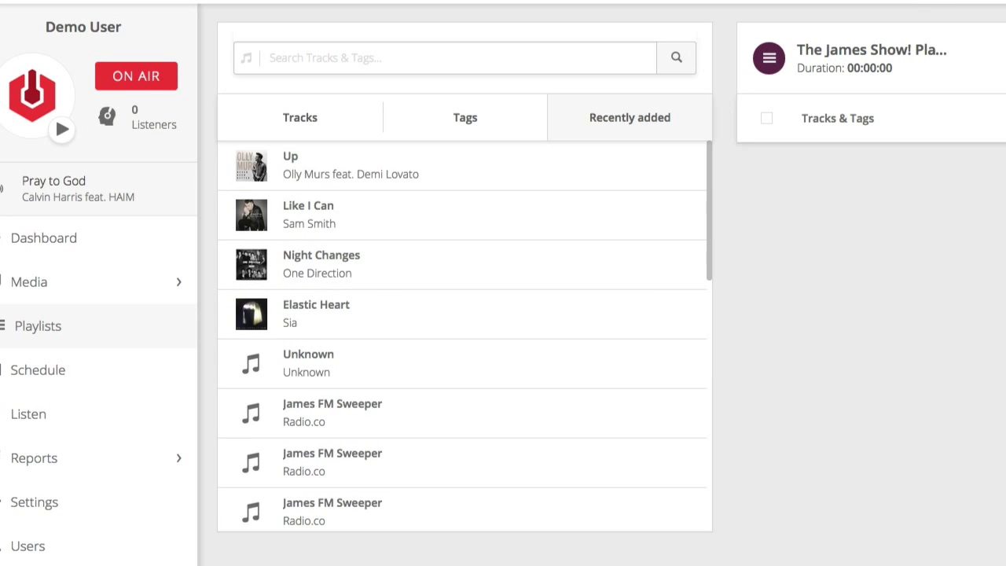
- Add recently added tracks and a James FM Sweeper to The James Show! (five tracks, 14:45)
type("Ed")
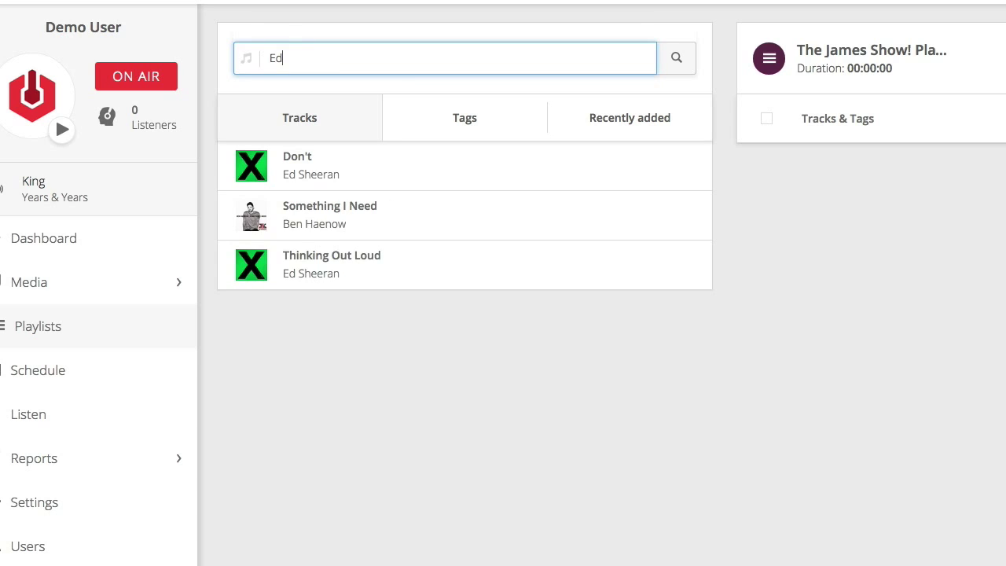
left_click(466, 116)
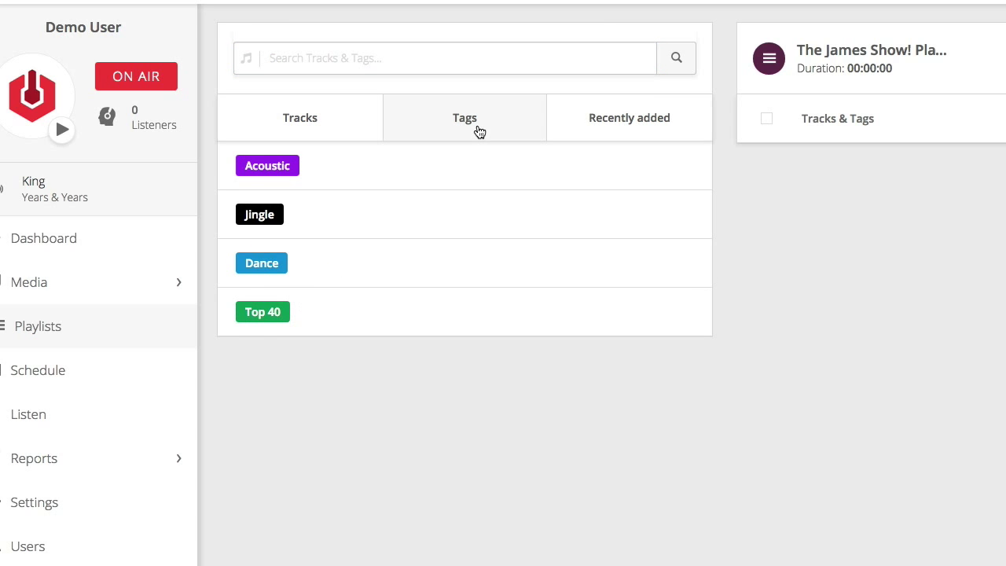
left_click(629, 118)
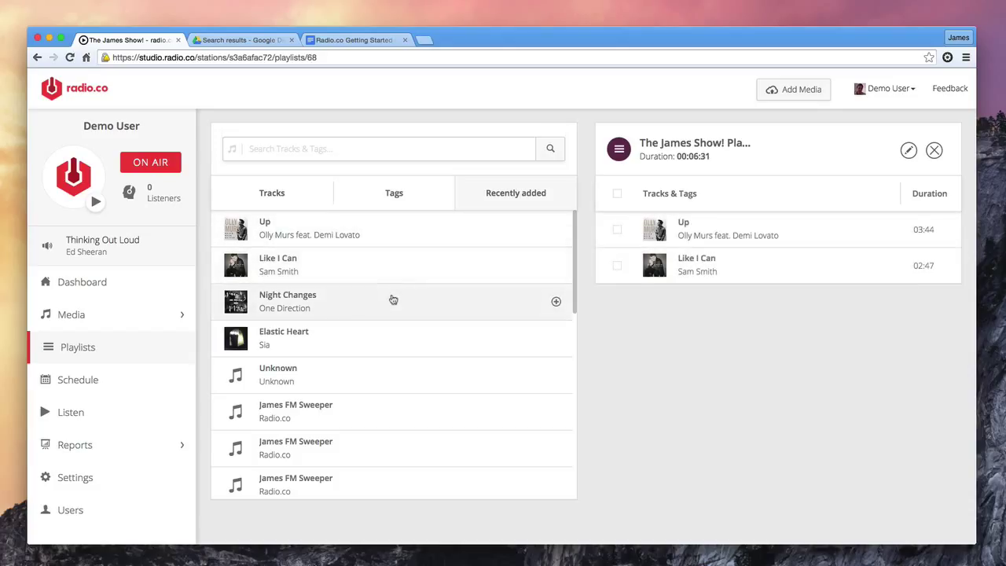
left_click(557, 302)
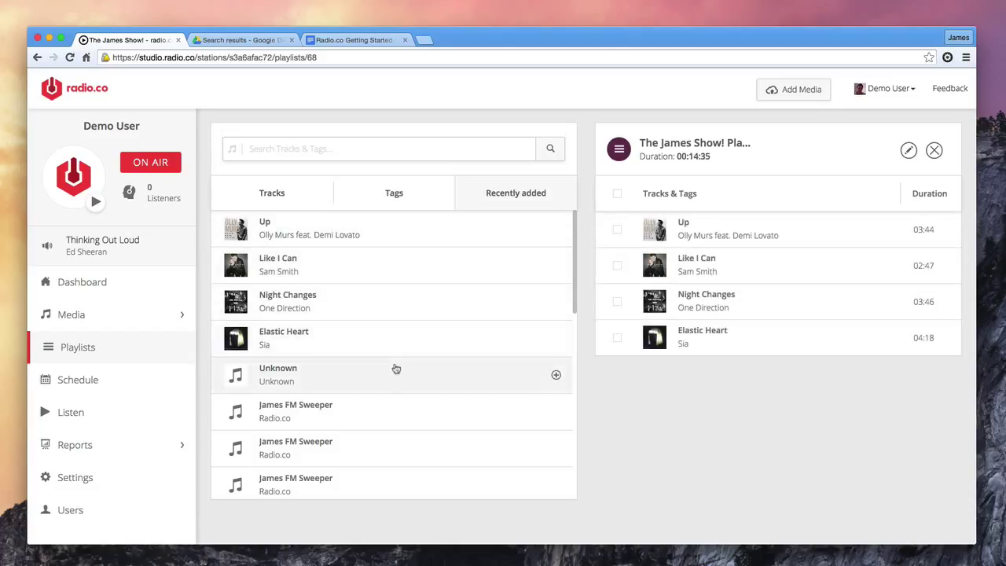
left_click(556, 374)
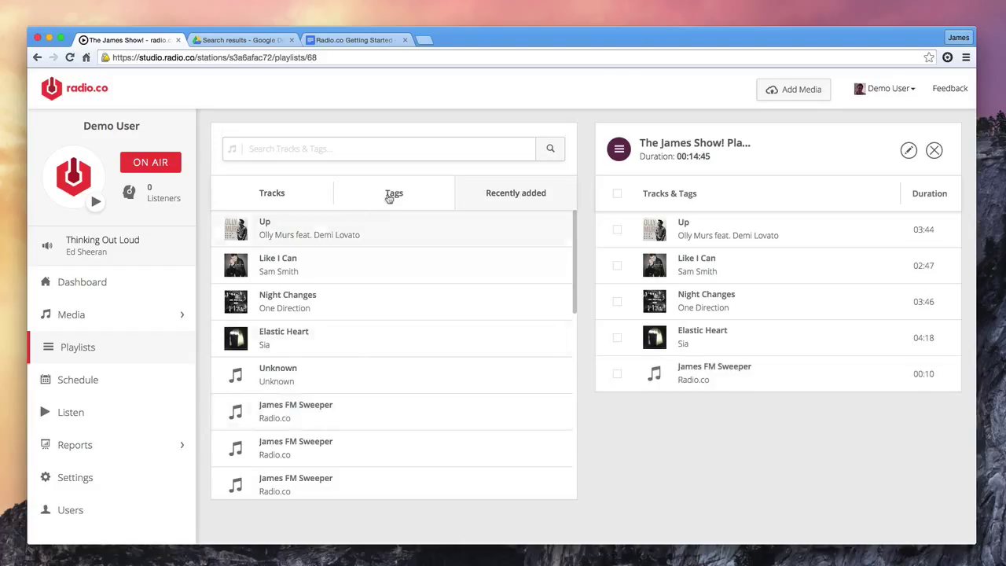
left_click(393, 192)
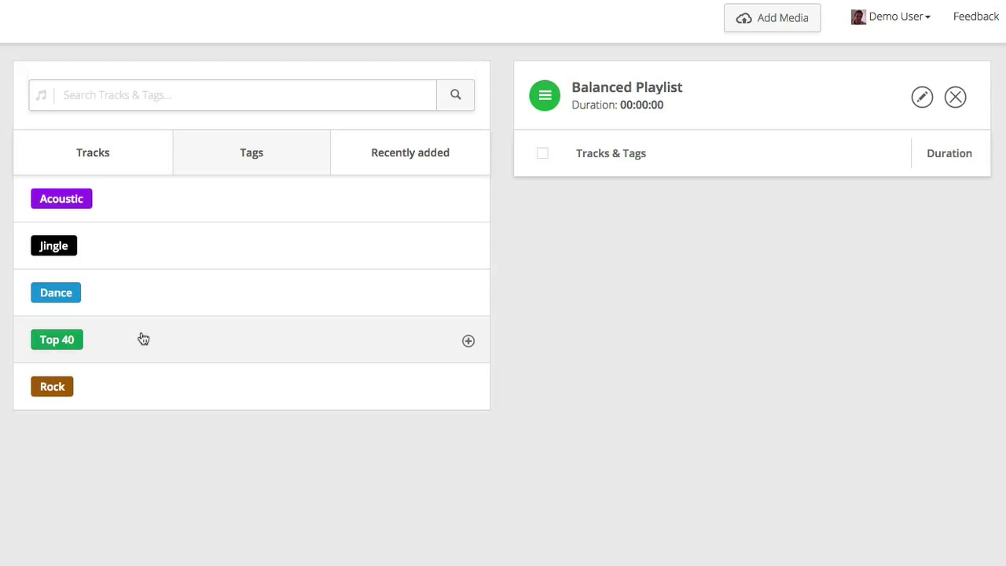
- Add Top 40, Acoustic and Jingle tag slots, with Jingle moved above Acoustic
left_click(469, 340)
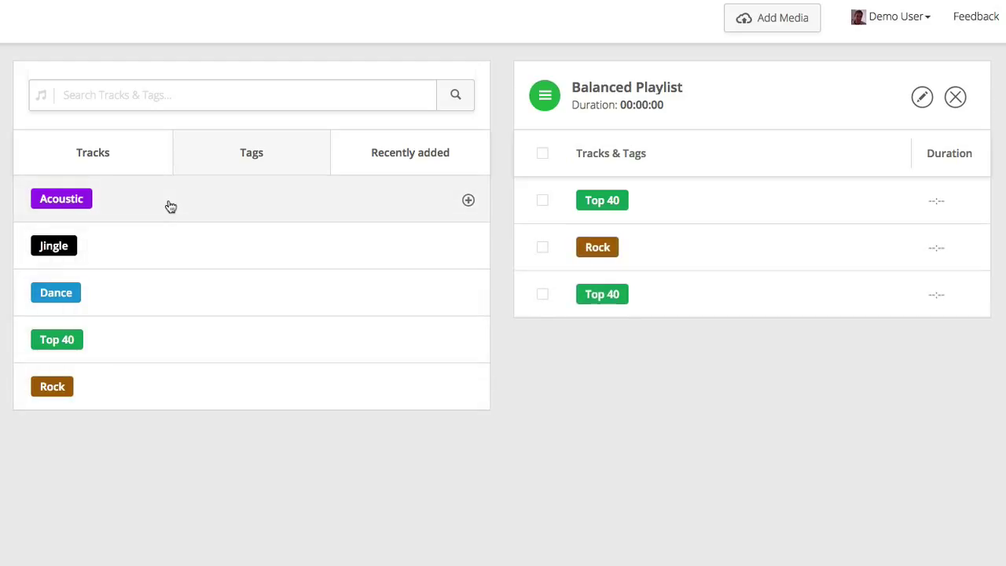
left_click(468, 199)
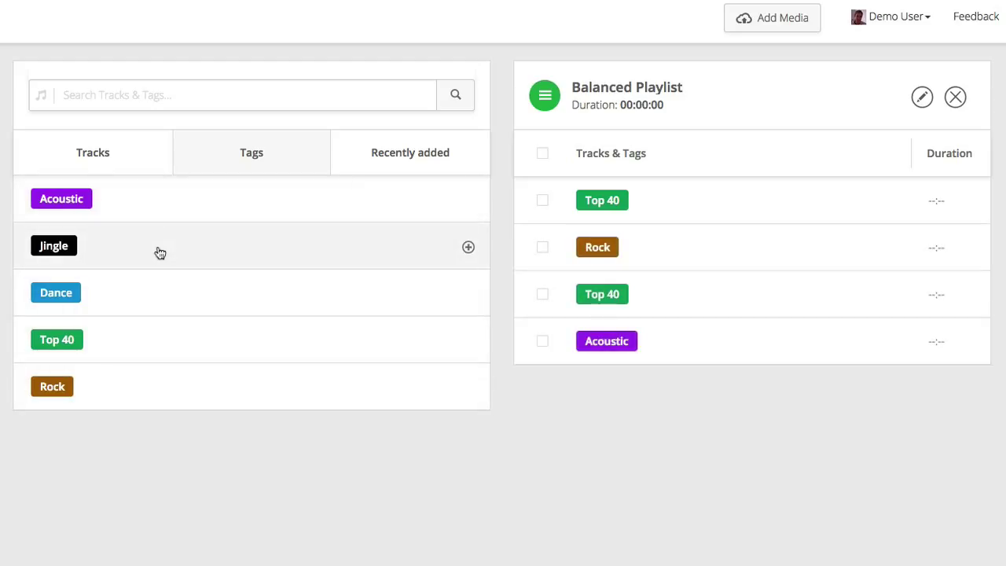
left_click(469, 247)
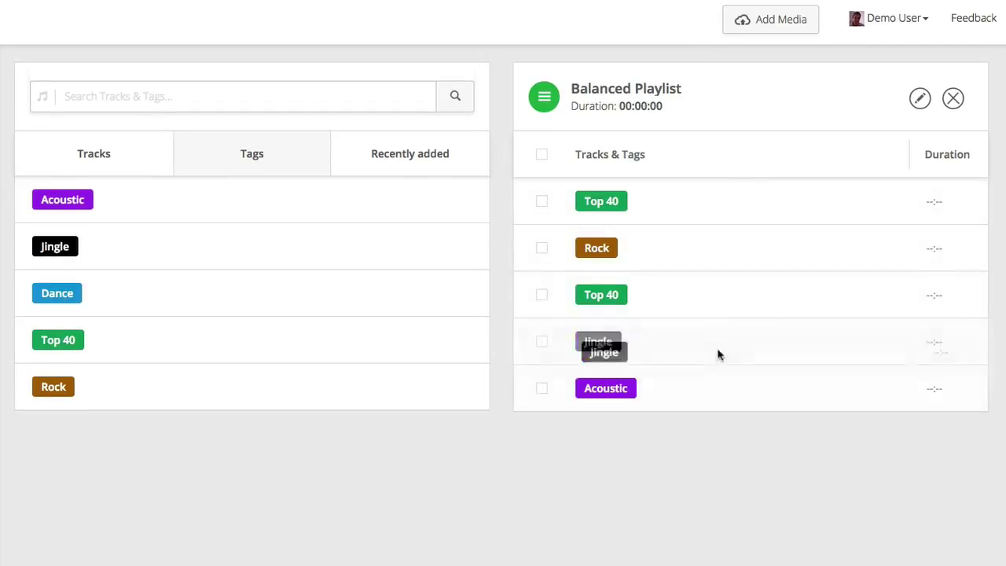
left_click_drag(597, 346, 598, 248)
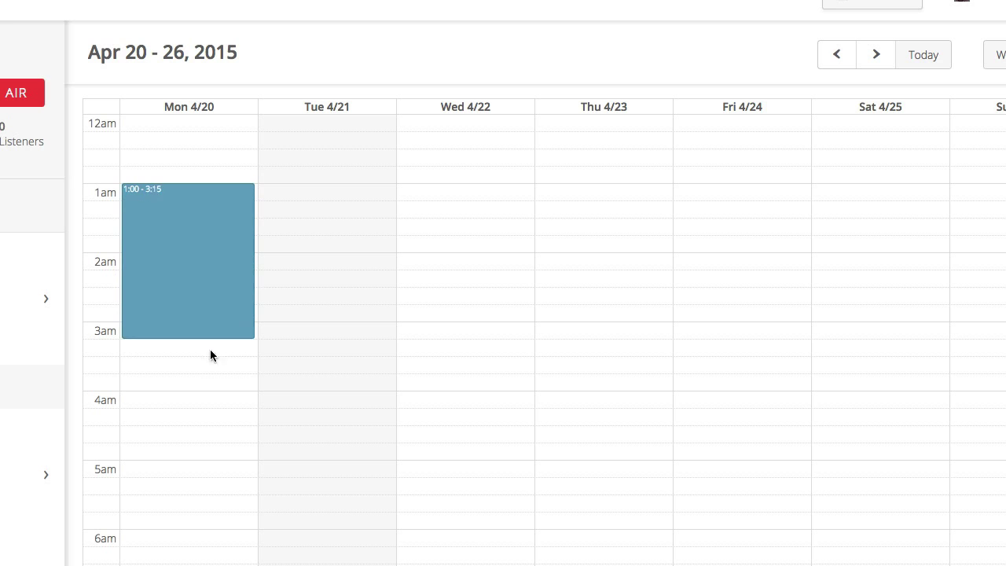
- Assign the Balanced playlist to the new Monday event and save it
left_click(189, 260)
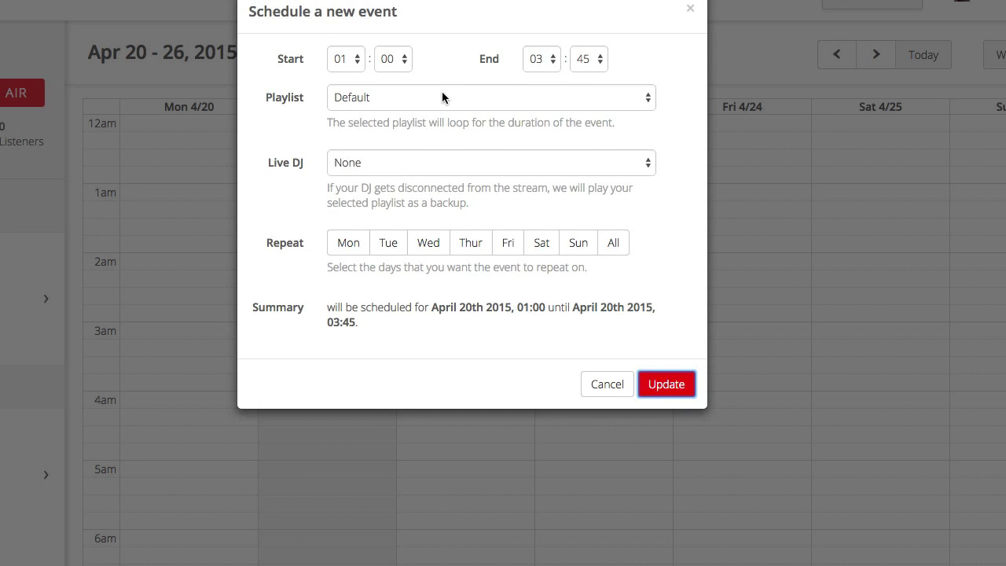
left_click(490, 98)
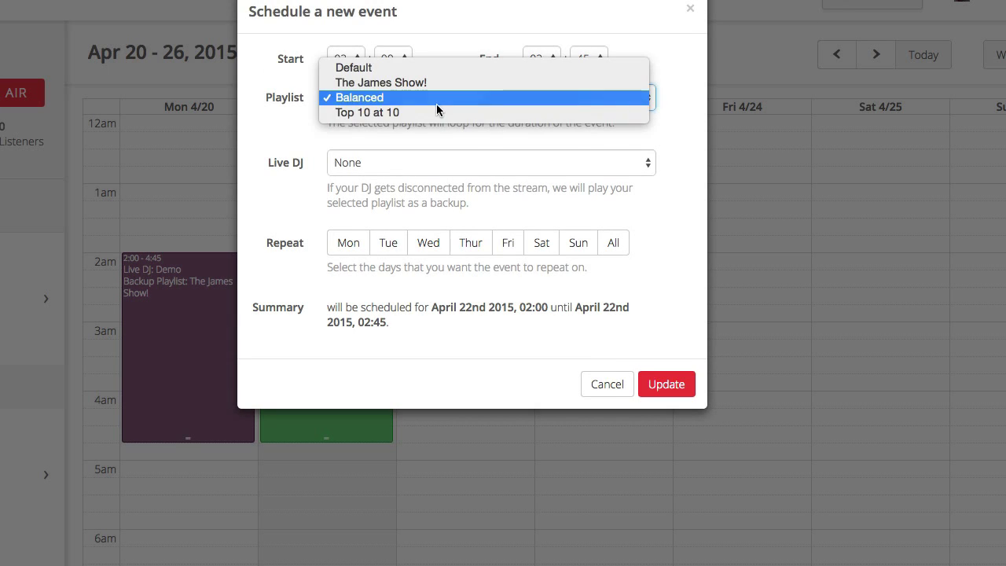
left_click(667, 384)
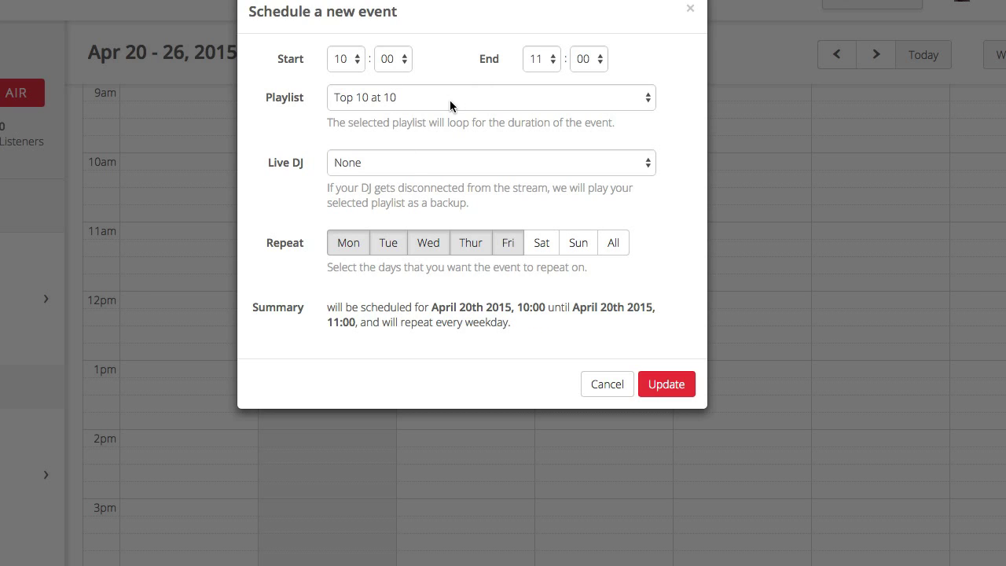
- Save the weekday Top 10 at 10 event with no live DJ
left_click(490, 162)
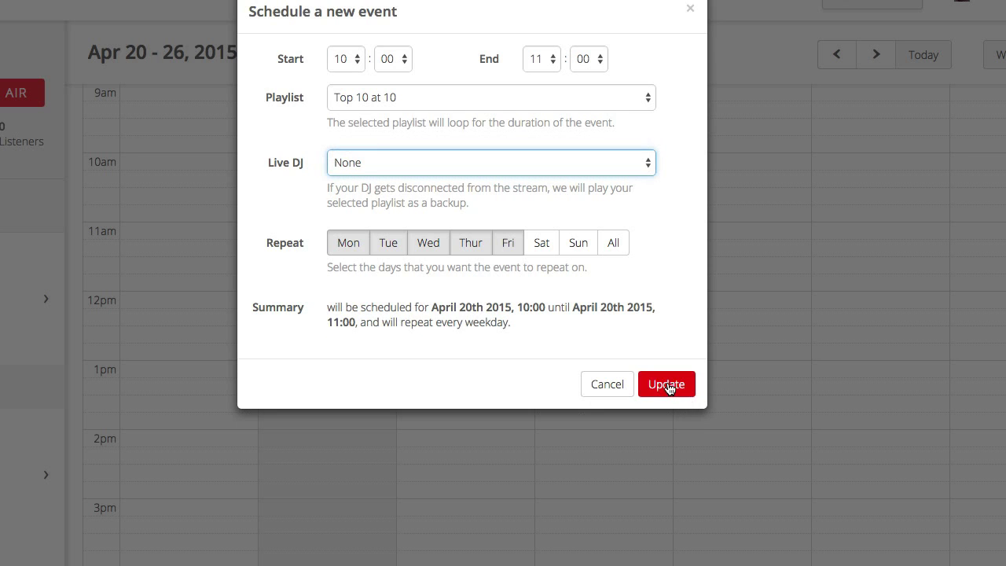
left_click(667, 383)
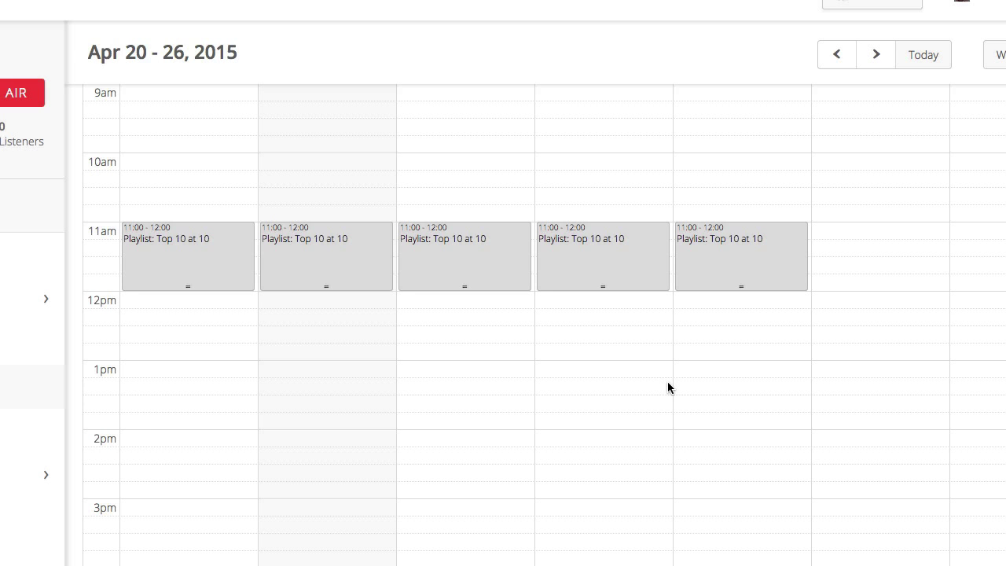
- Draw a Tuesday event block from 1:00 extended down to 1:40
scroll("down", 3)
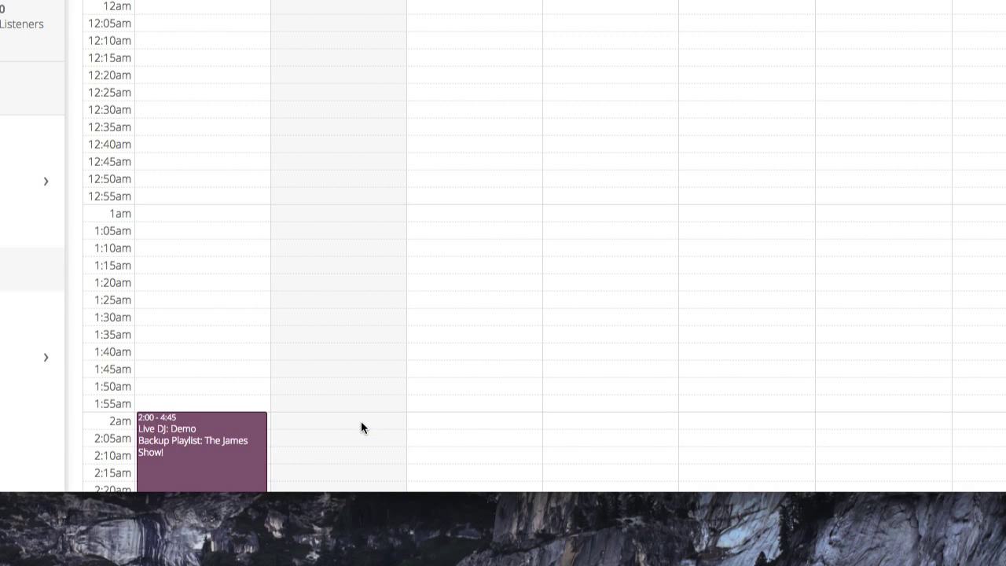
left_click_drag(338, 214, 338, 290)
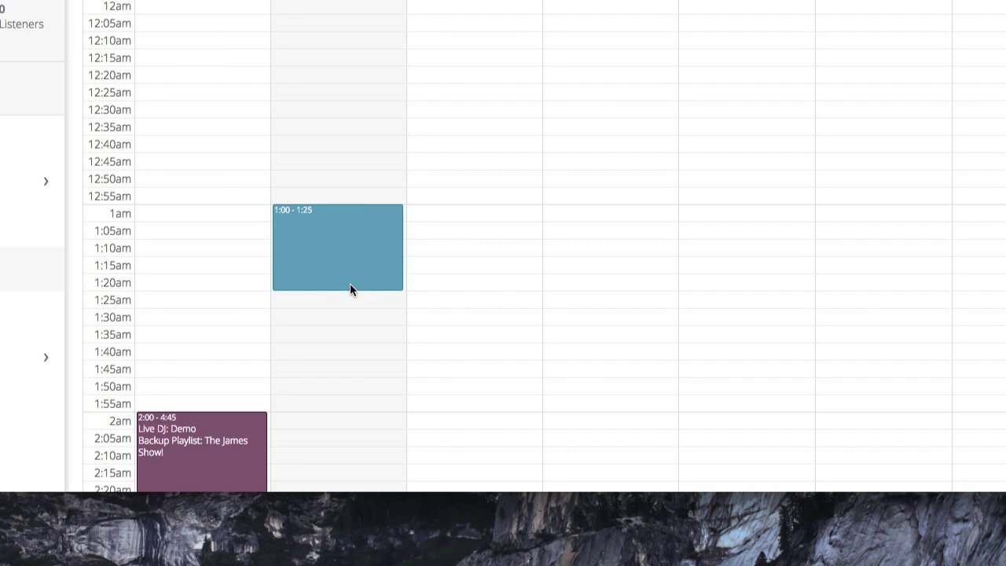
left_click_drag(352, 291, 352, 346)
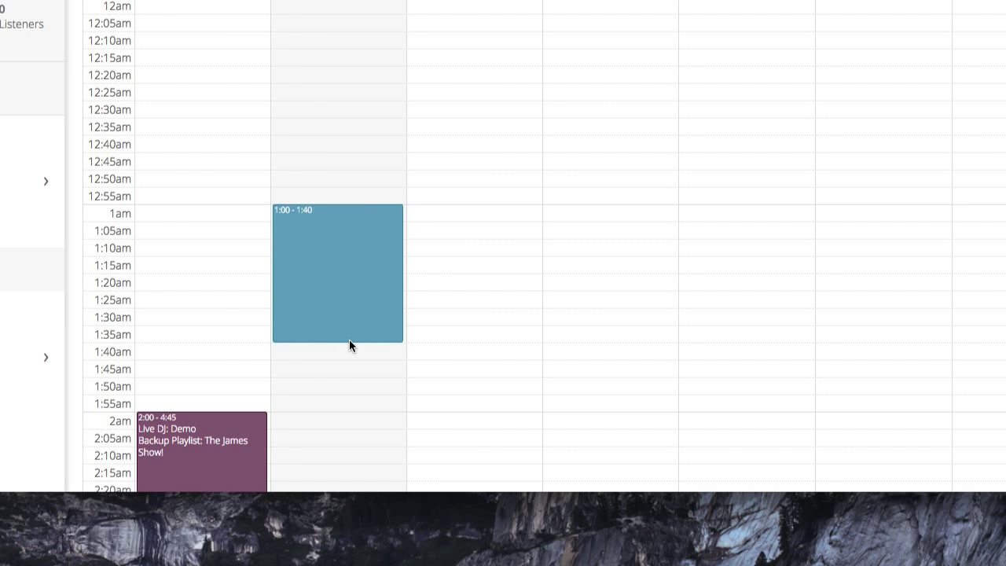